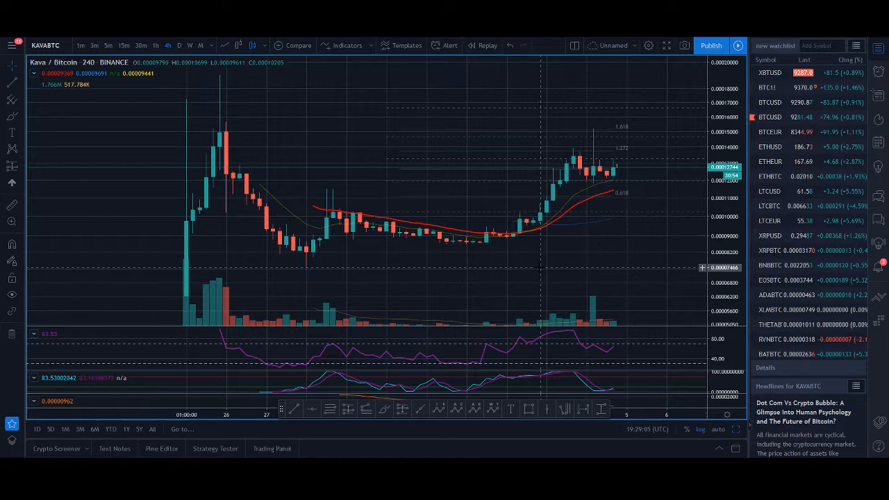
mouse_move(609, 216)
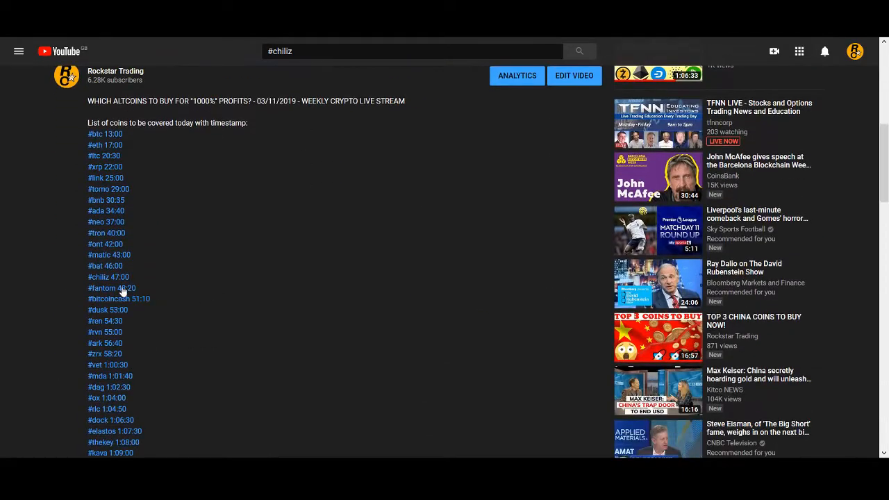
Return from the YouTube timestamp list to the KAVA/BTC 4-hour chart.
click(108, 288)
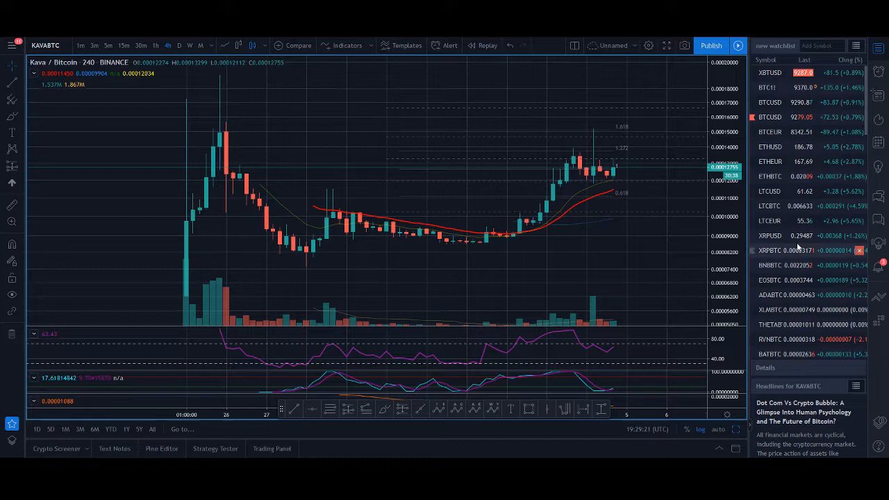
Review the BTC/USD and ETH/BTC charts from the watchlist.
click(770, 117)
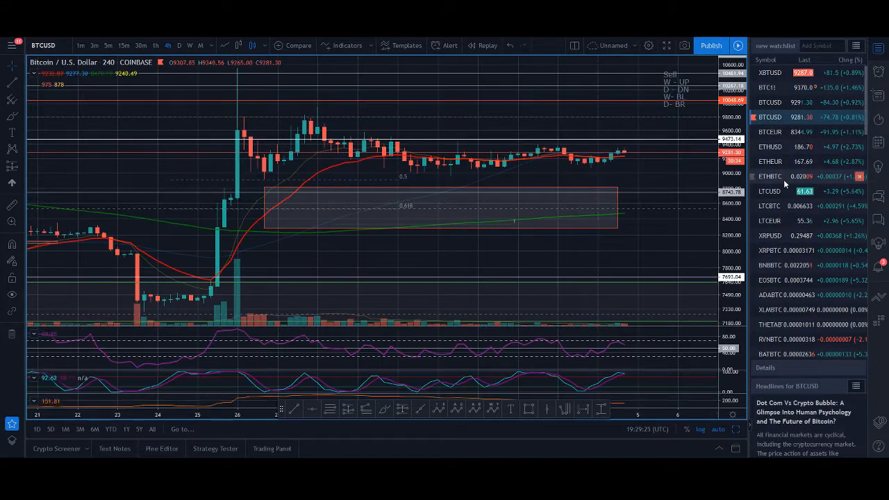
click(770, 175)
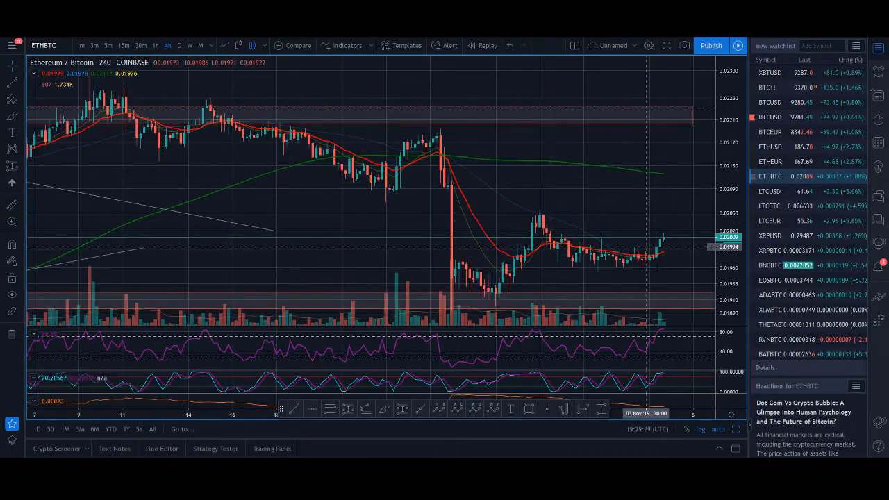
click(770, 117)
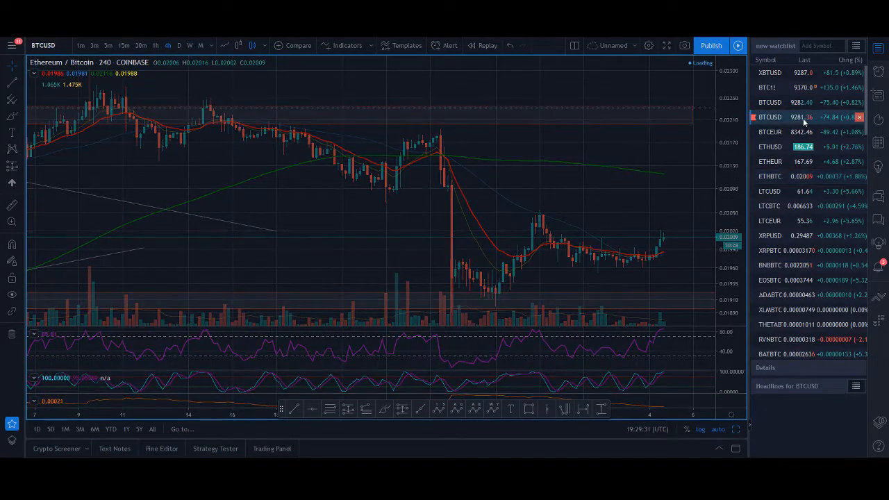
click(770, 116)
text(KAC)
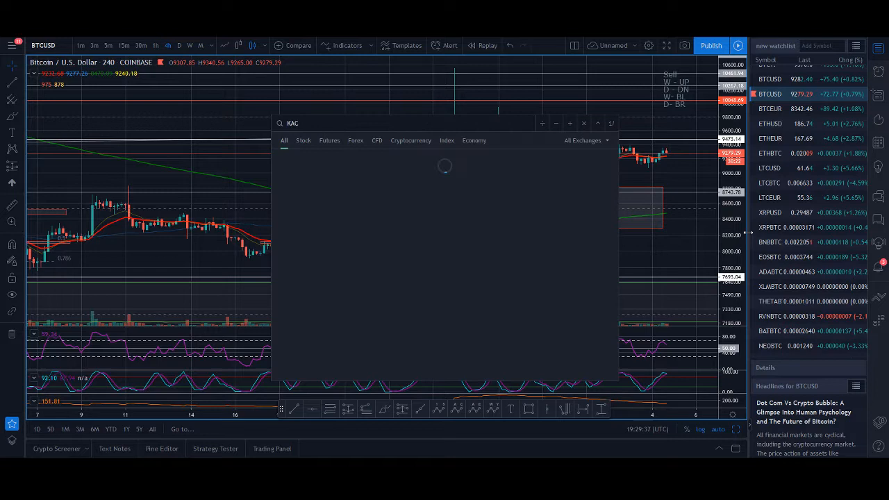
Search symbols for KAVA and load the KAVA/BTC pair.
key(Backspace)
text(VA)
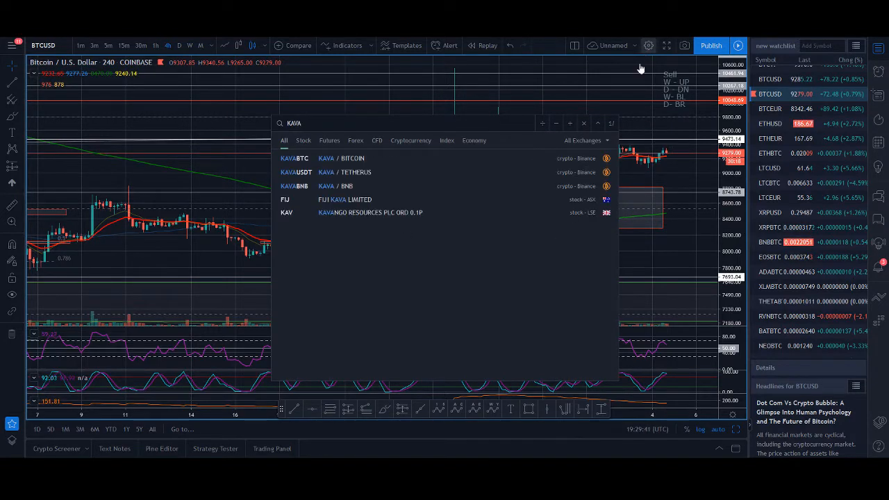
click(294, 158)
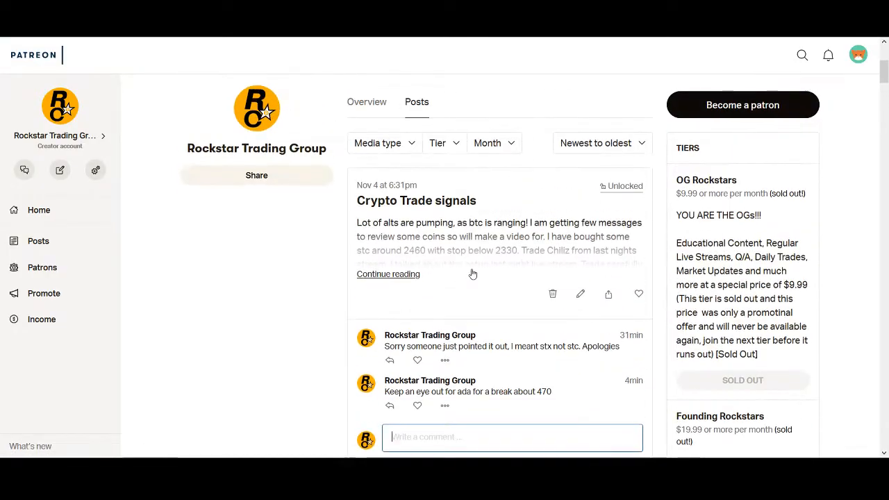
scroll(down, 3)
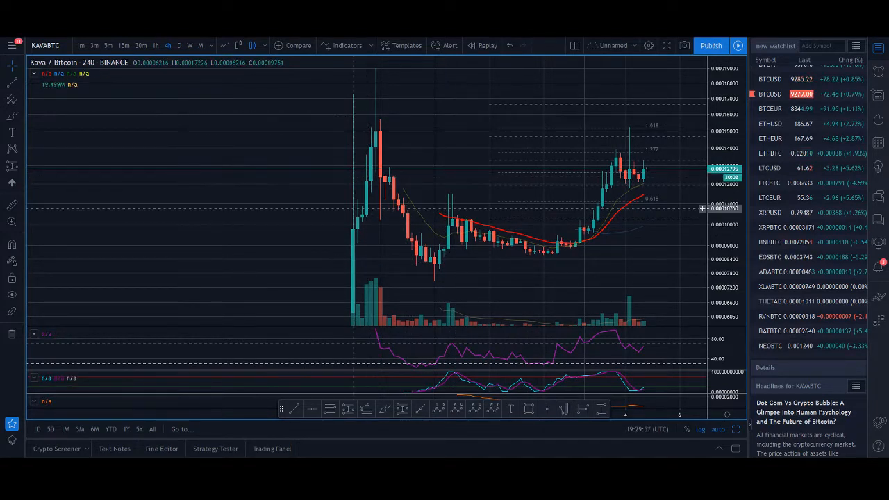
mouse_move(470, 242)
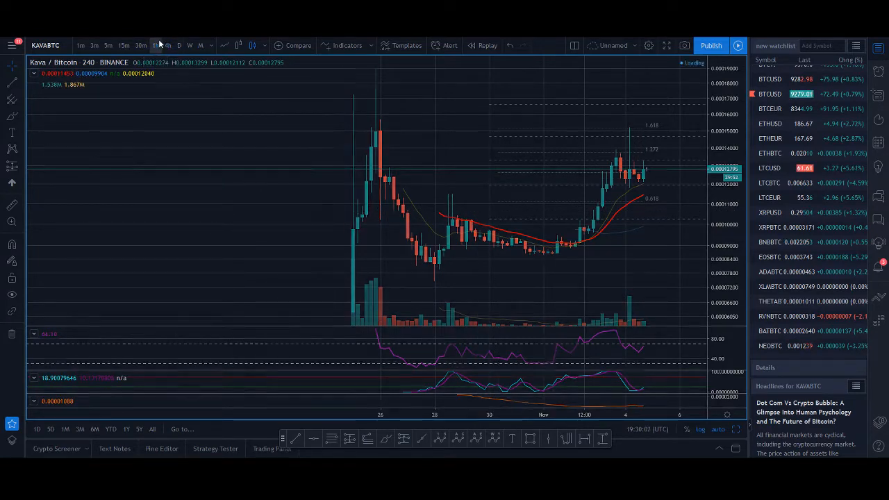
Leave the KAVA/BTC chart for the YouTube weekly livestream replay.
click(156, 44)
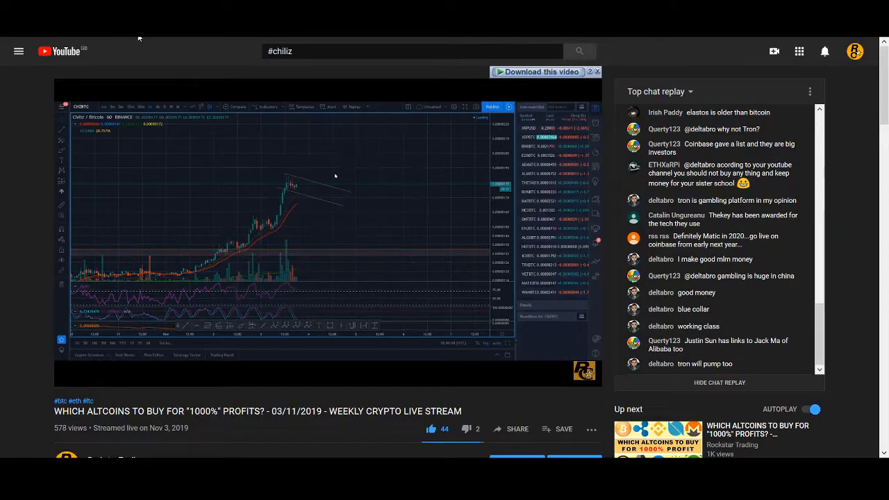
Switch to the Facebook Crypto Investors Network trade update post.
click(397, 367)
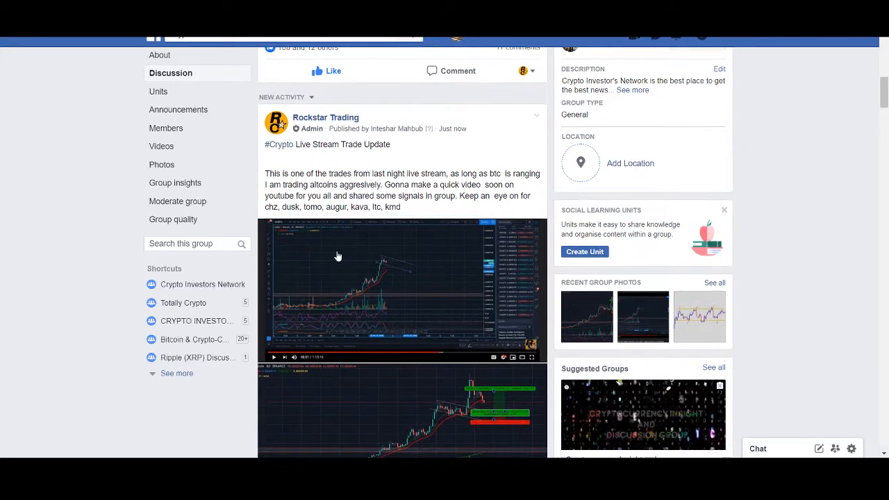
Enlarge the post's first livestream chart screenshot full-size.
click(402, 291)
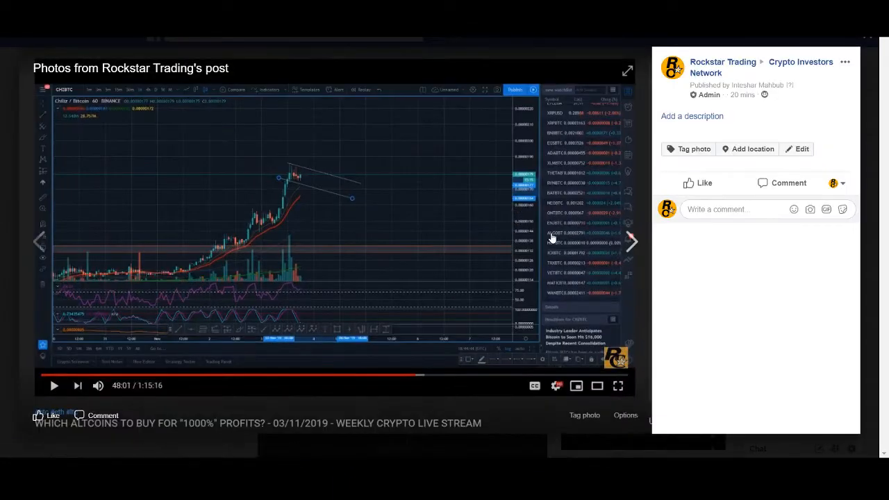
mouse_move(521, 211)
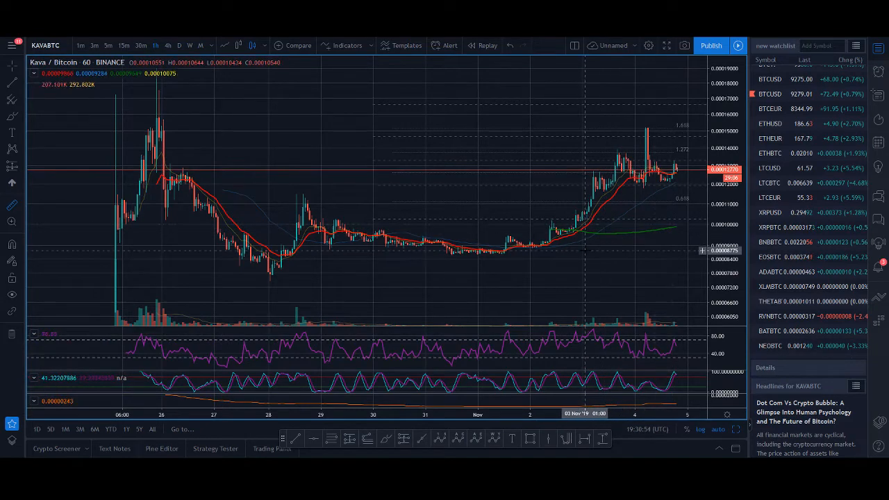
Show KAVA/BTC as 4-hour candles, then load the MATIC/BTC chart.
scroll(down, 3)
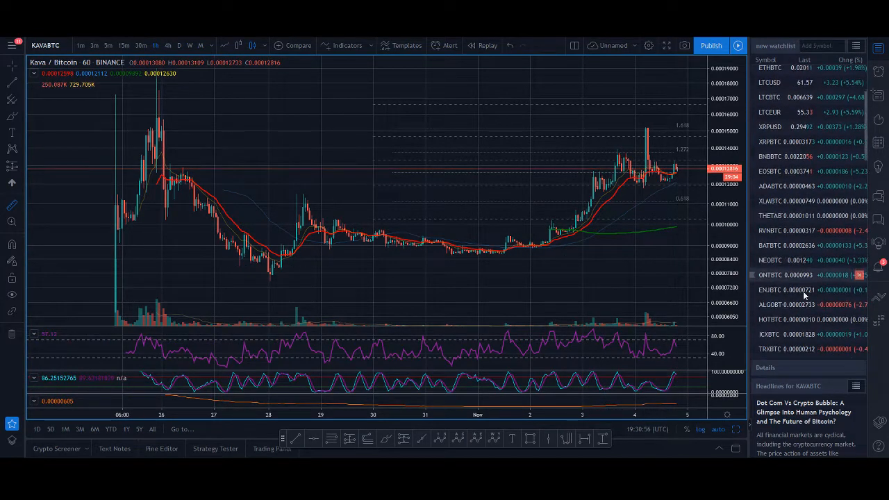
click(167, 44)
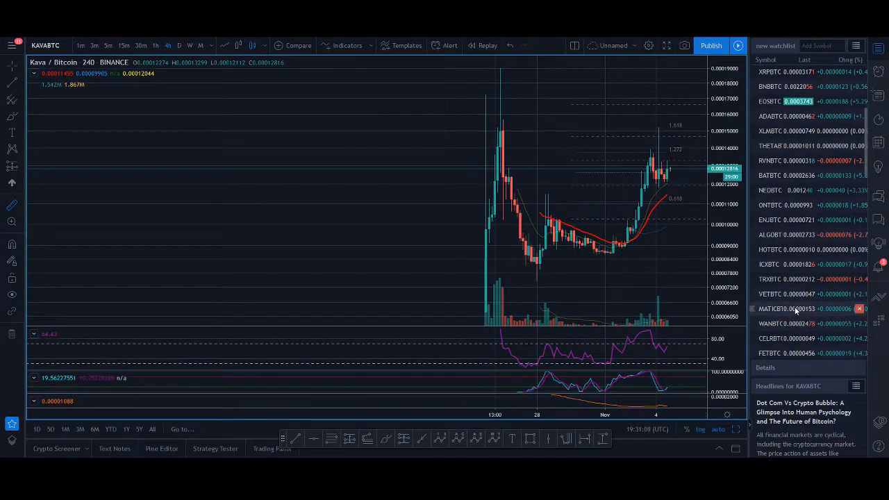
click(786, 309)
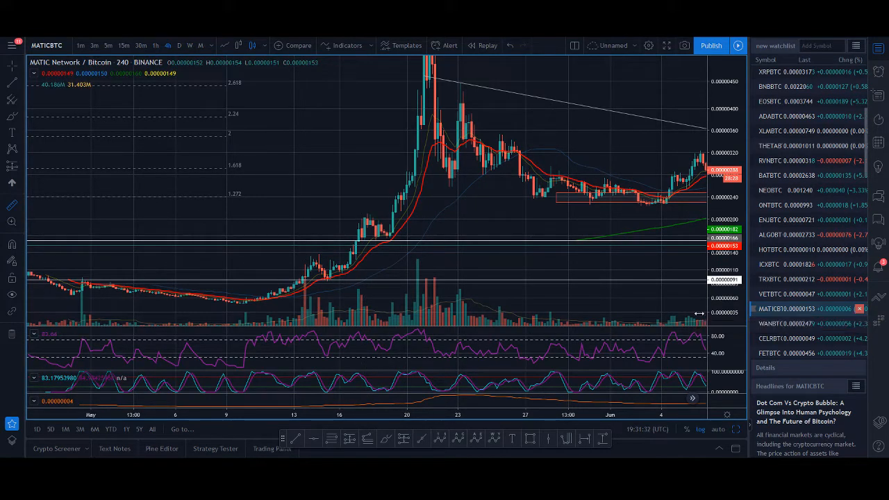
mouse_move(428, 267)
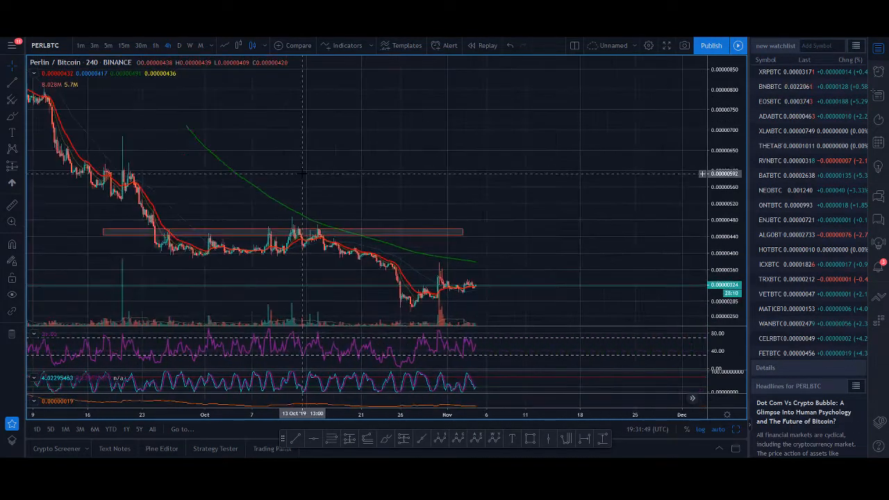
mouse_move(314, 183)
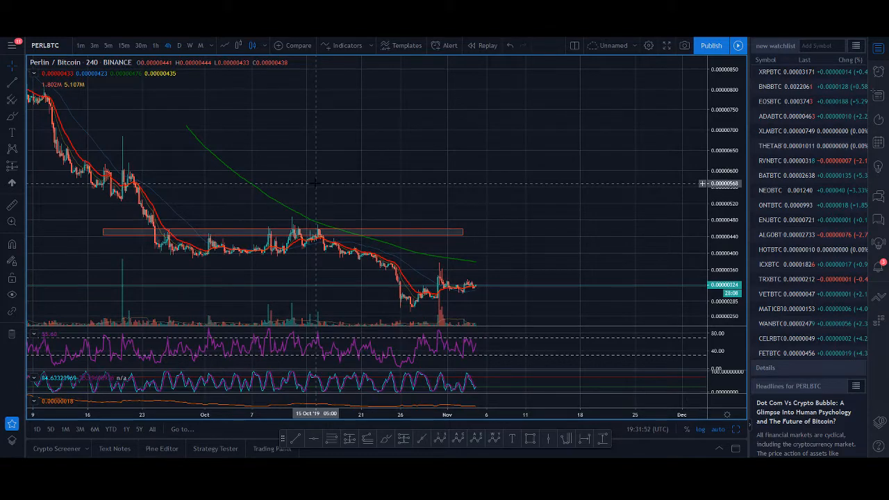
mouse_move(541, 206)
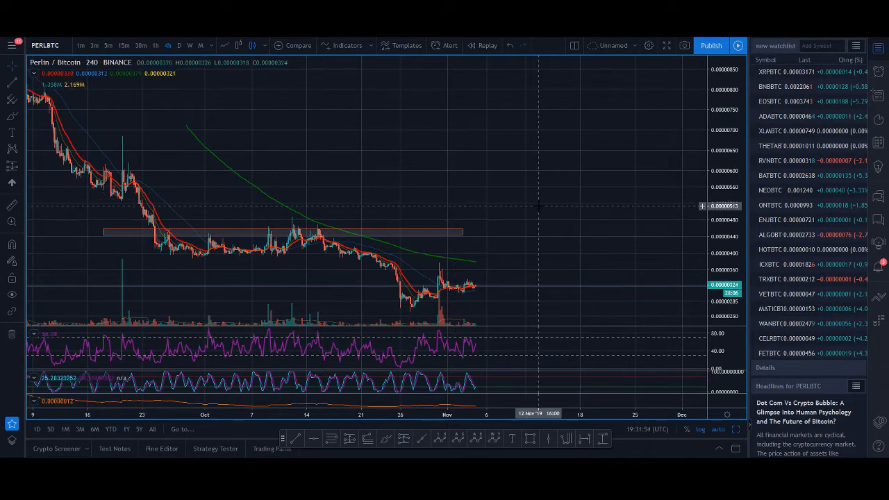
Search KAVA and scroll the Patreon page to the Fibonacci extension educational post.
text(KAVA)
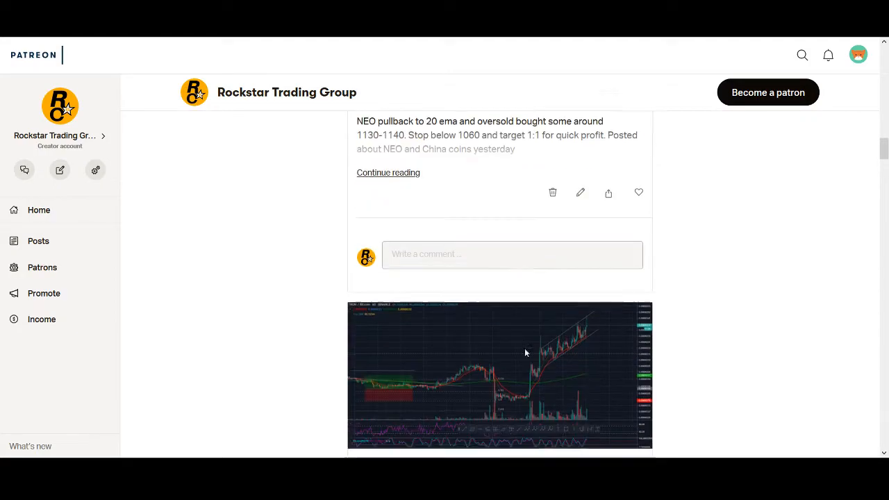
scroll(down, 3)
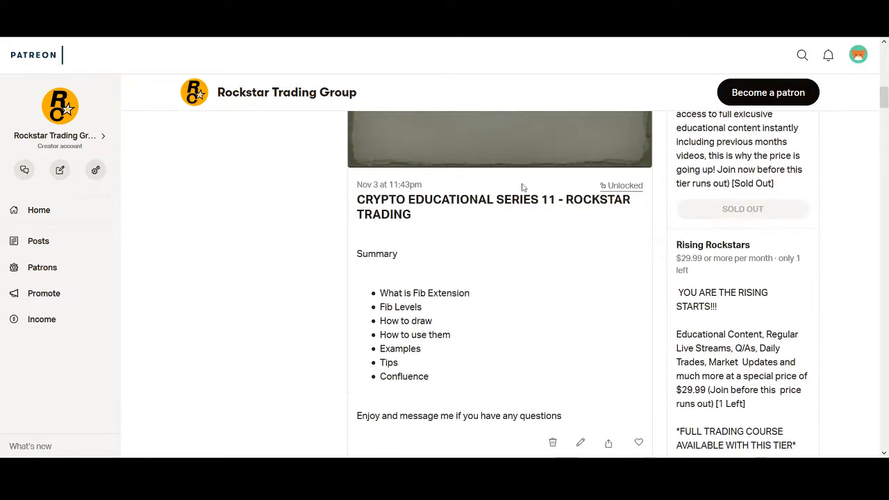
scroll(down, 3)
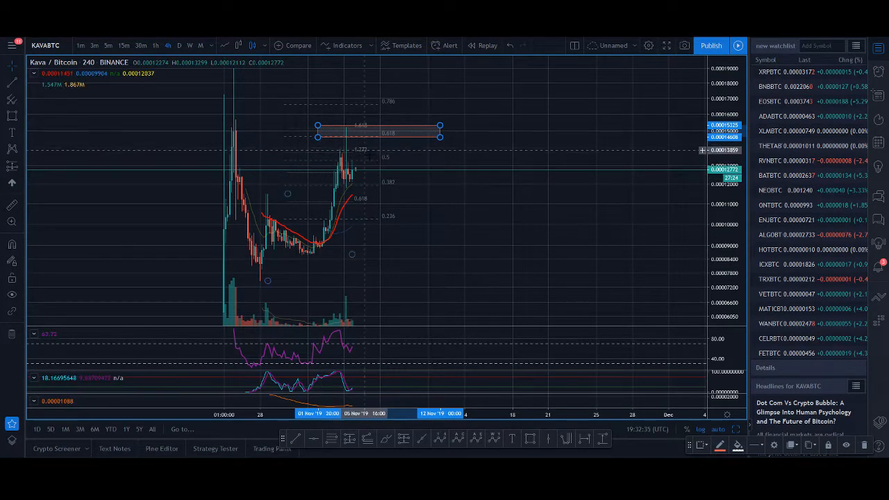
mouse_move(361, 151)
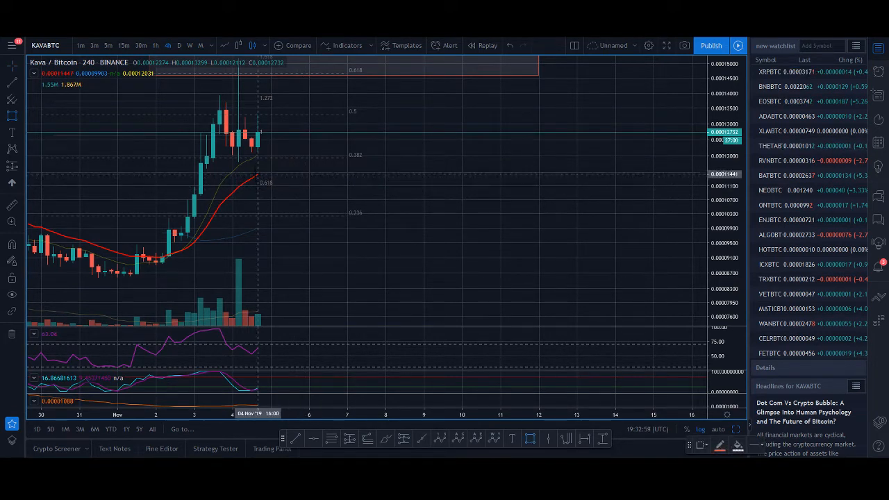
Draw a support zone below the KAVA/BTC candles and switch to 1-hour candles.
drag(257, 173, 424, 186)
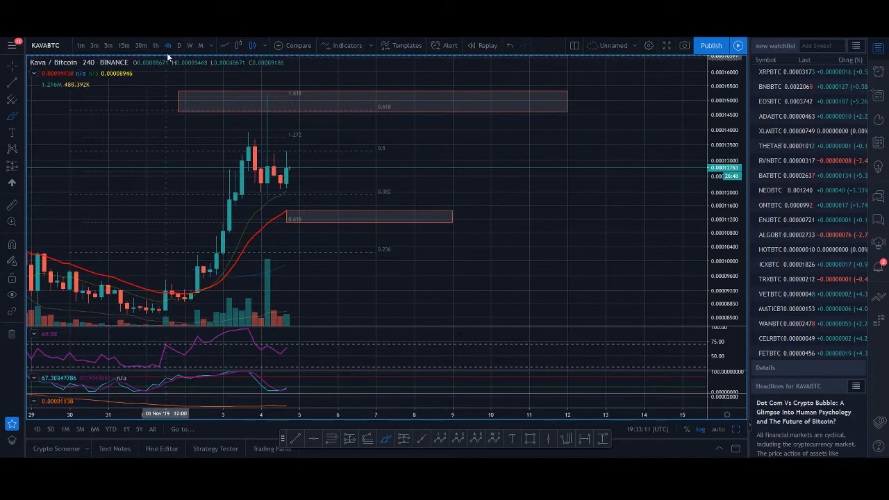
click(156, 44)
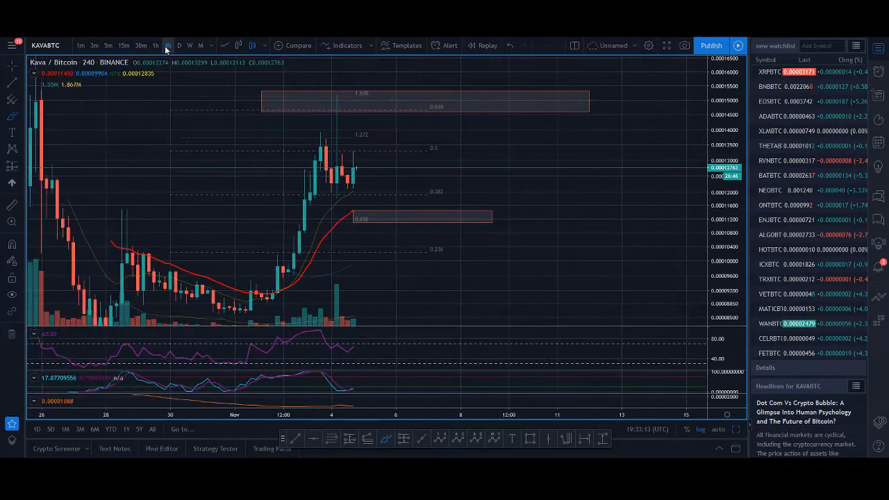
click(155, 45)
text(CHI)
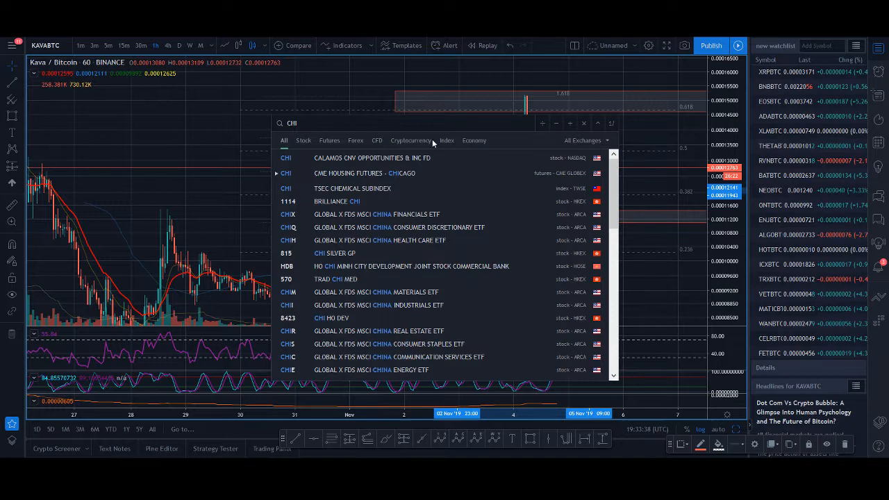
Filter the CHI search to cryptocurrency and load the CHZ/BTC chart.
click(411, 139)
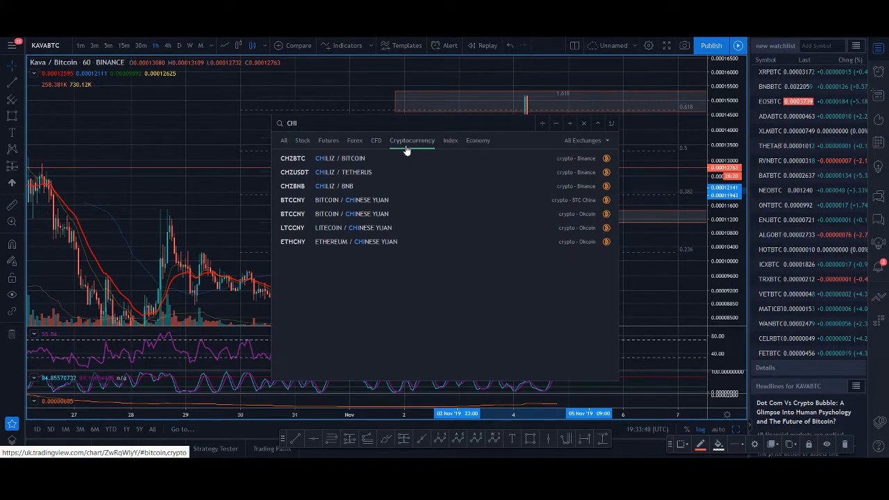
click(292, 158)
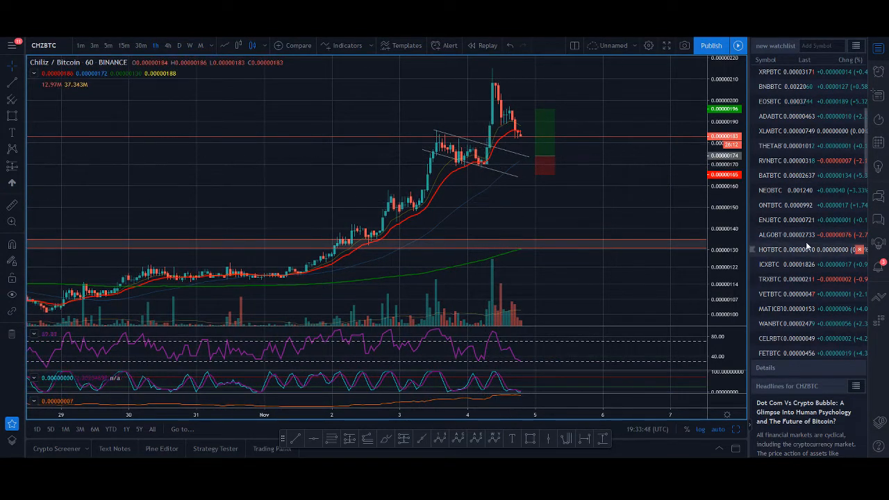
Load the Blockstack STX/BTC hourly chart.
scroll(down, 3)
text(STX)
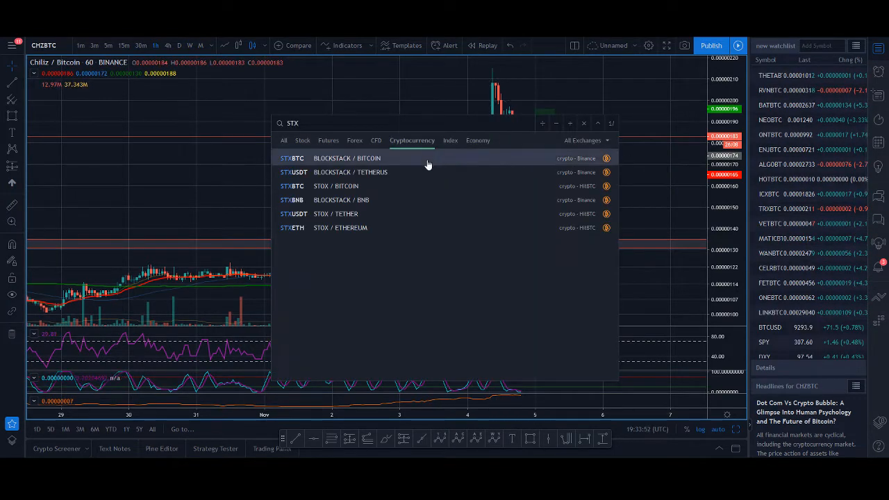
click(347, 158)
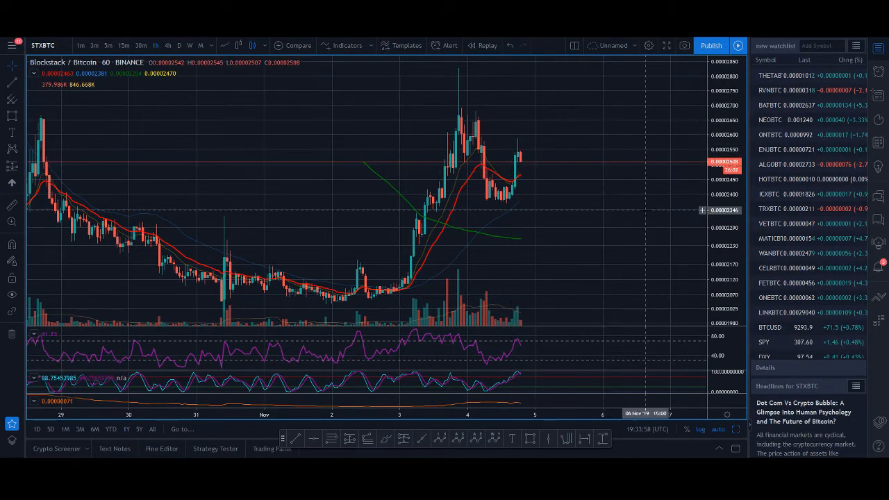
mouse_move(493, 178)
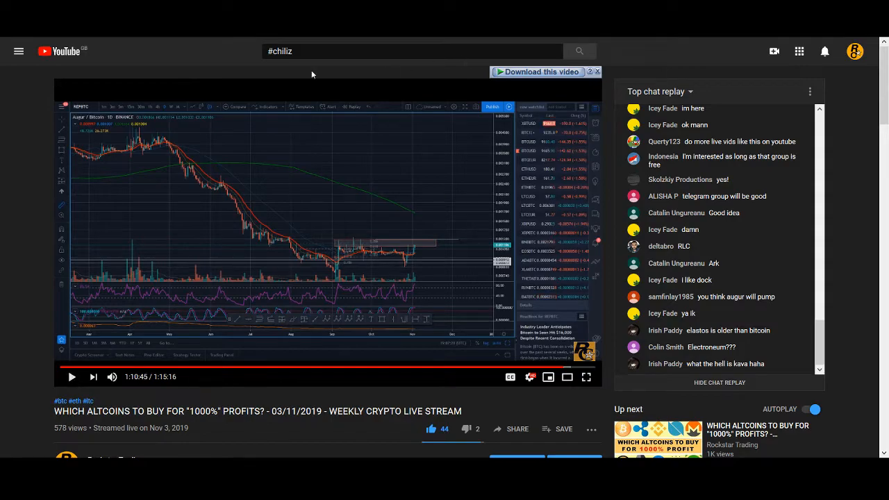
Return to TradingView, load Augur REP/BTC via AUGU search, and search TOMO pairs.
click(586, 376)
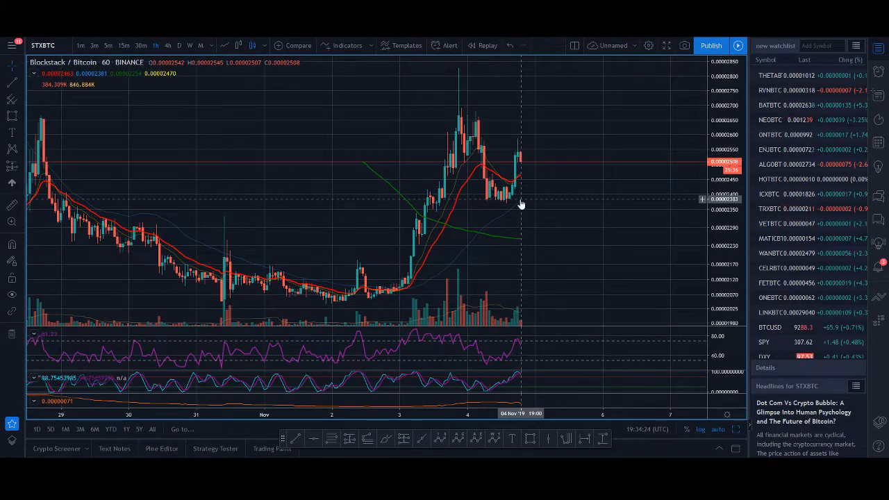
text(AUGU)
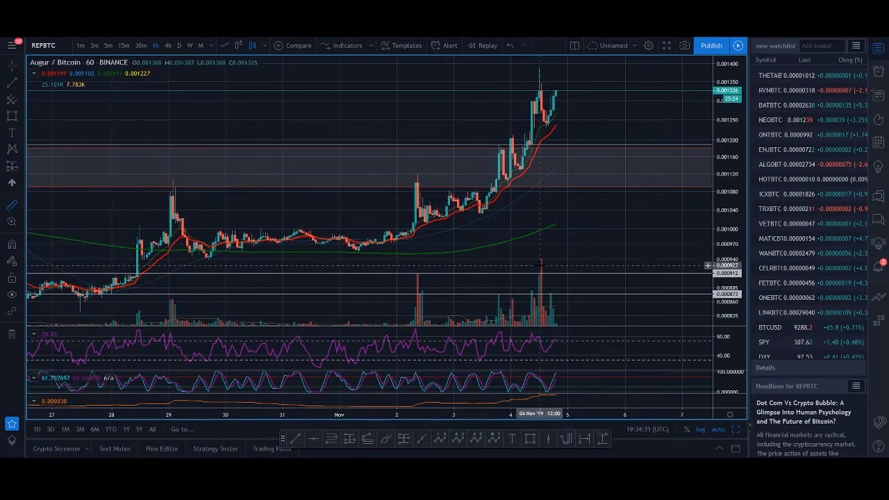
text(TOMO)
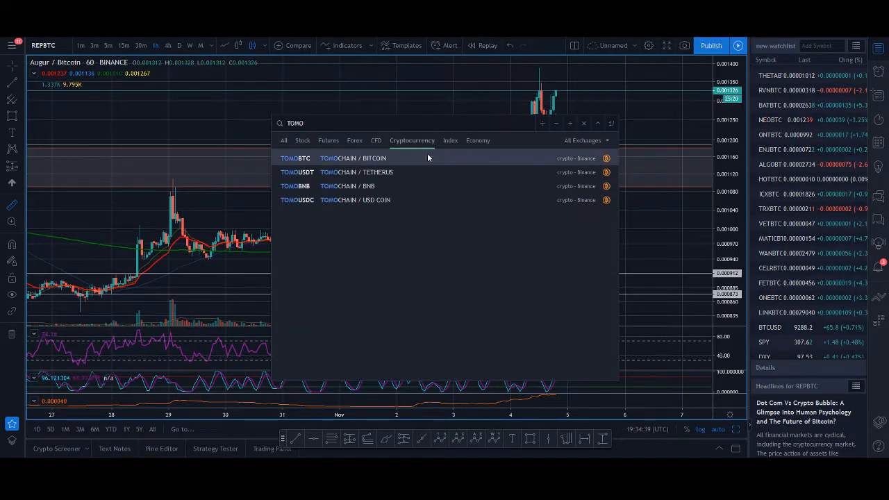
View the TOMO/BTC chart, then return to the annotated KAVA/BTC hourly chart.
click(295, 158)
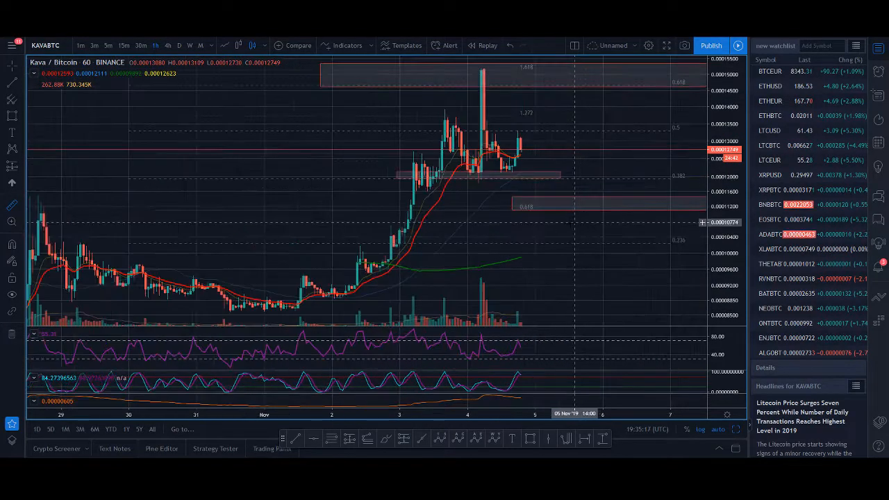
Switch the KAVA/BTC chart to 4-hour candles, keeping the Fibonacci levels and zones.
click(167, 44)
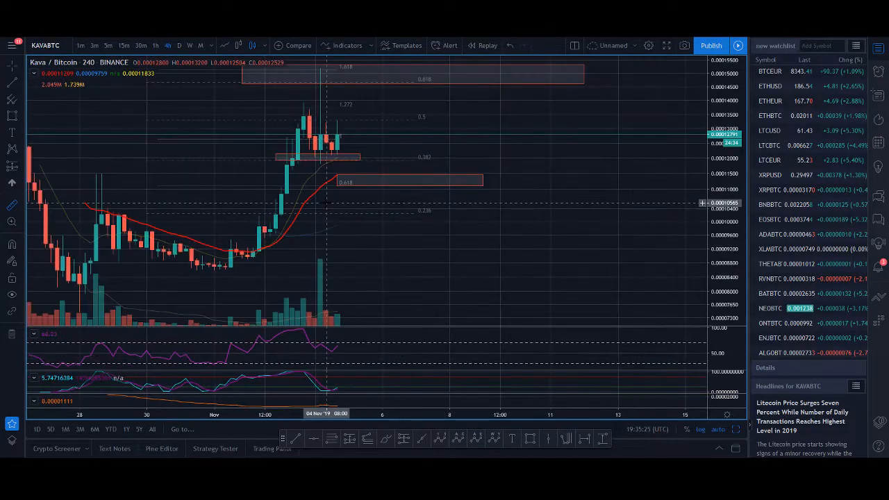
mouse_move(362, 215)
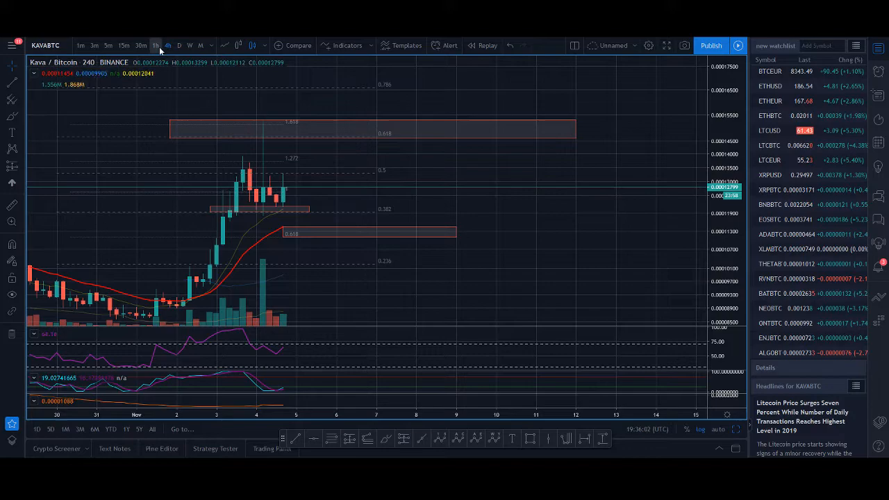
Review KAVA/BTC on 1-hour and 15-minute candles, then move to the Rockstar Trading Group Patreon posts.
click(156, 44)
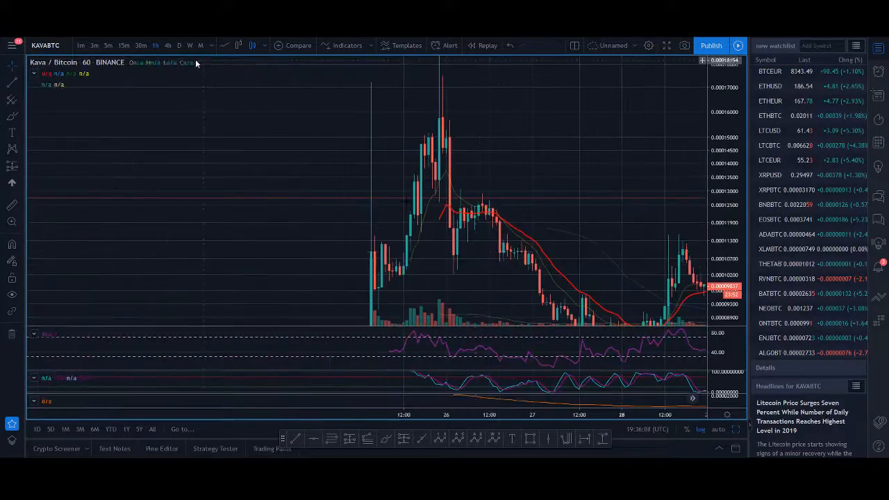
click(108, 44)
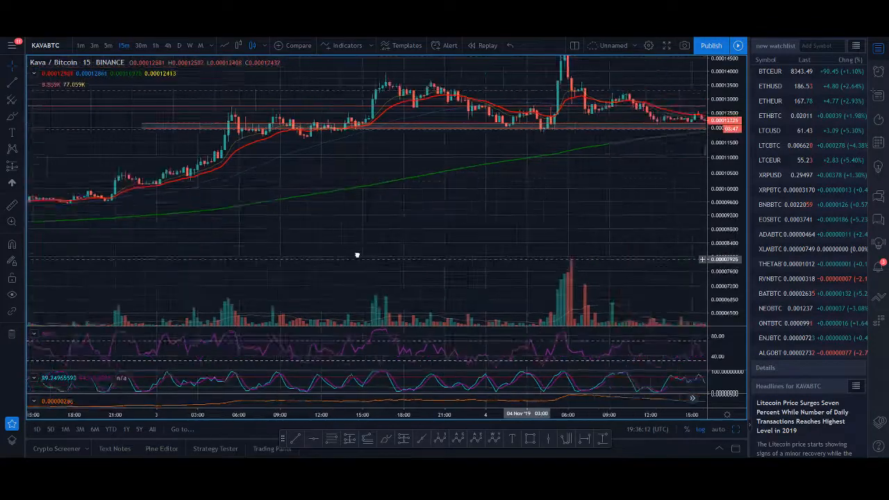
click(167, 45)
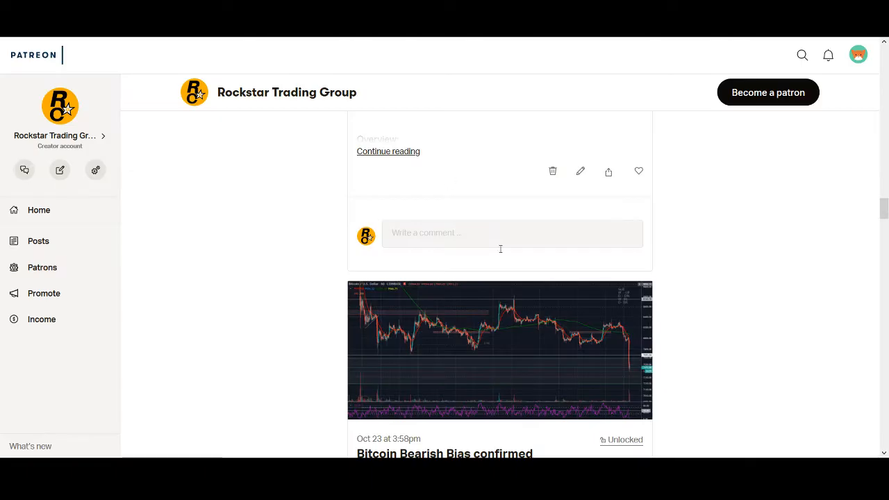
scroll(down, 3)
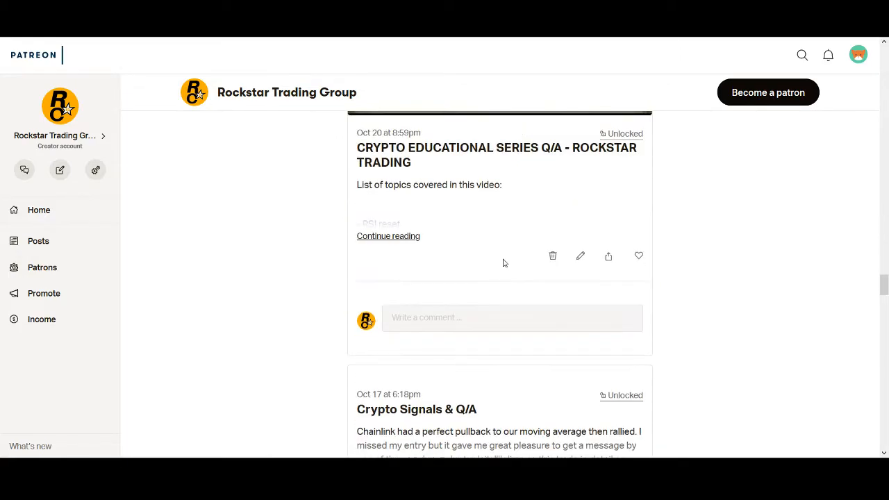
scroll(down, 3)
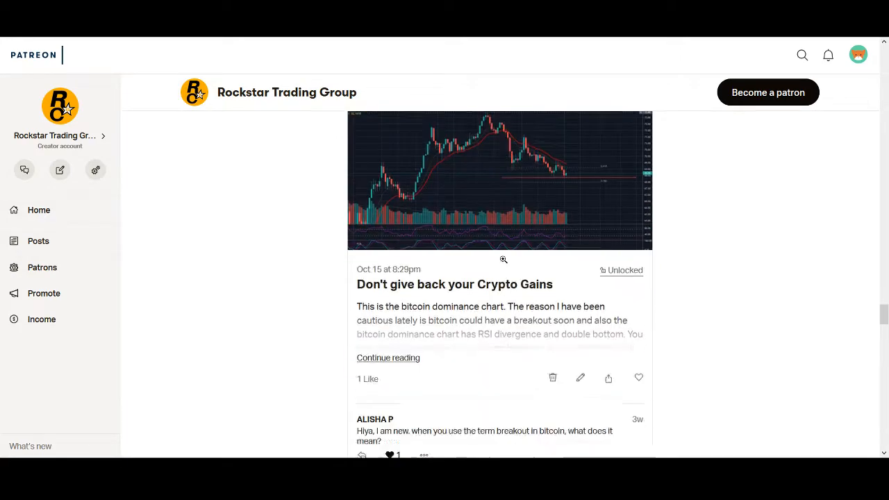
scroll(down, 3)
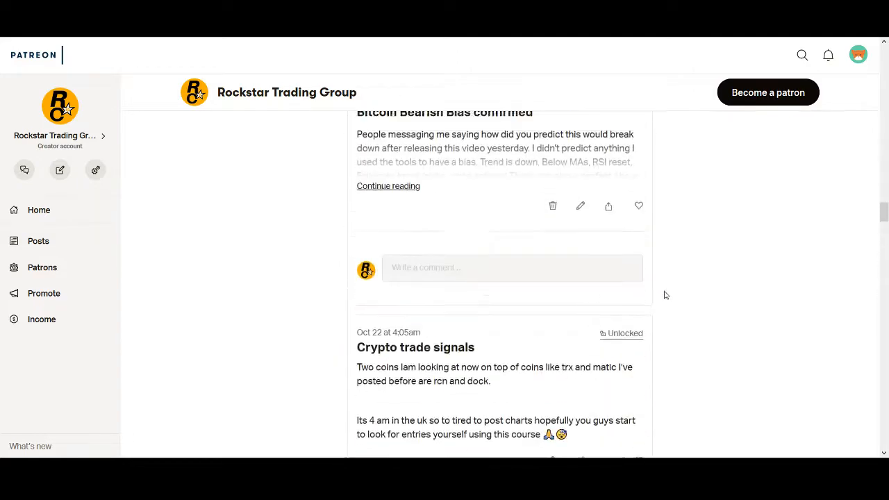